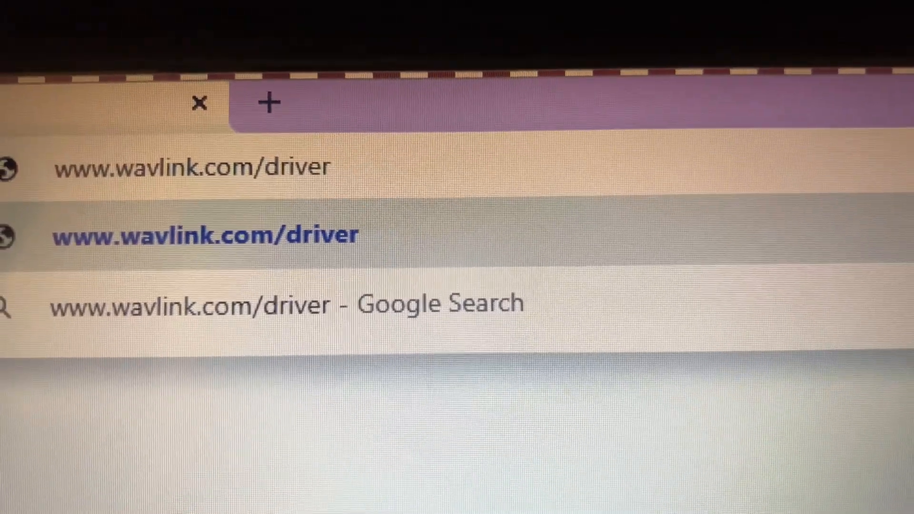
{"action": "left_click", "coordinate": [204, 234]}
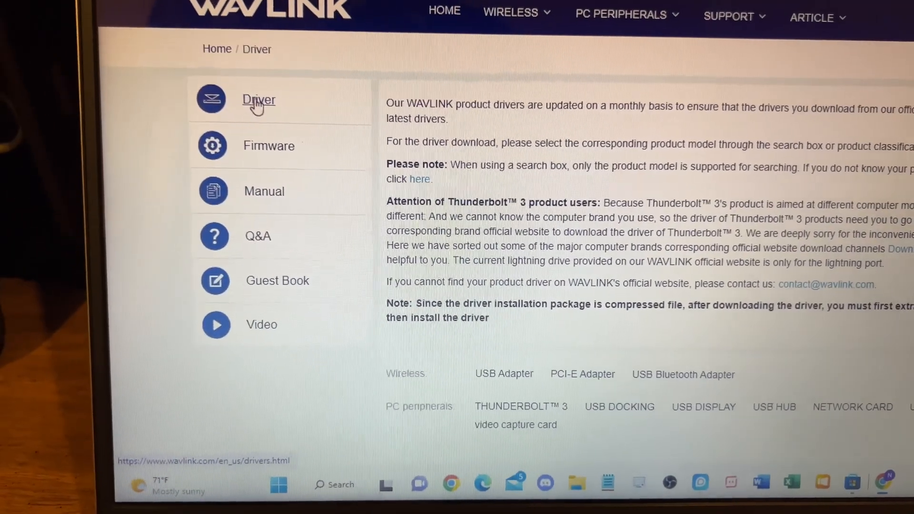
Step: Scroll the driver product list to locate the WL-UG7602HC entry
{"action": "scroll", "scroll_direction": "down", "scroll_amount": 3}
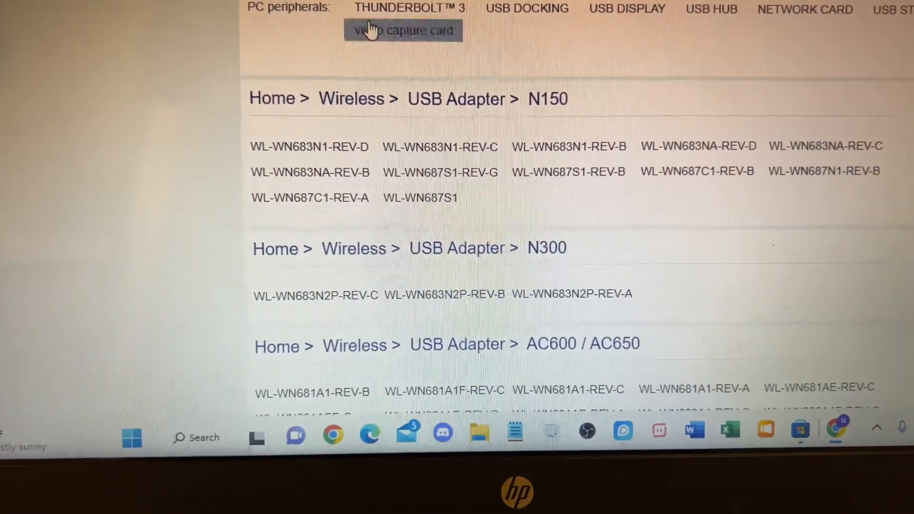
{"action": "scroll", "scroll_direction": "down", "scroll_amount": 3}
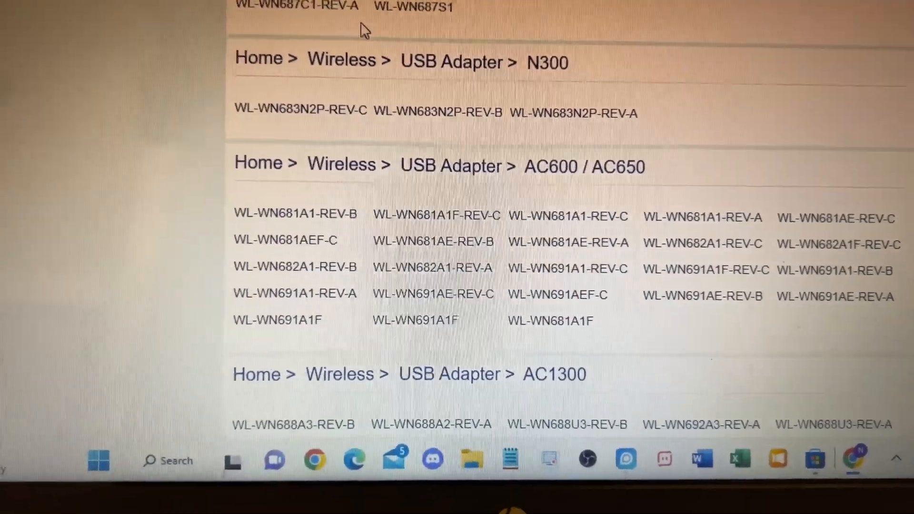
{"action": "scroll", "scroll_direction": "down", "scroll_amount": 3}
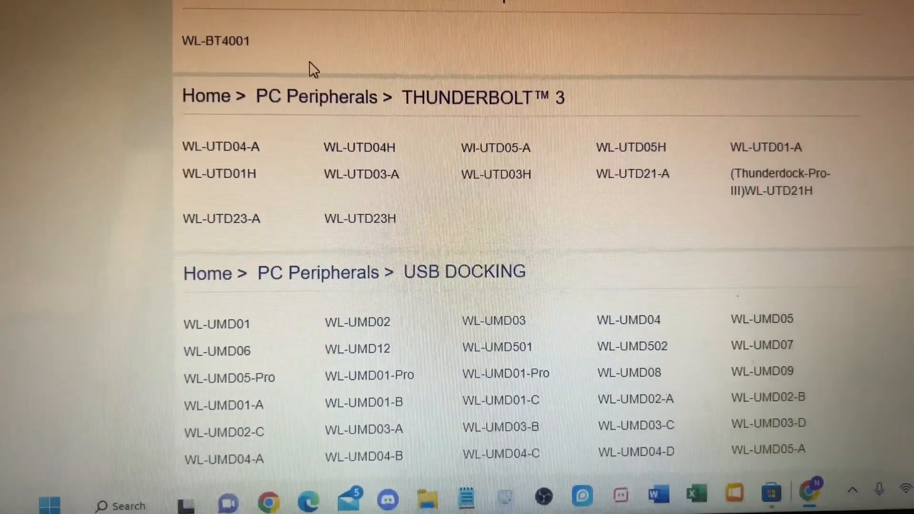
{"action": "scroll", "scroll_direction": "down", "scroll_amount": 3}
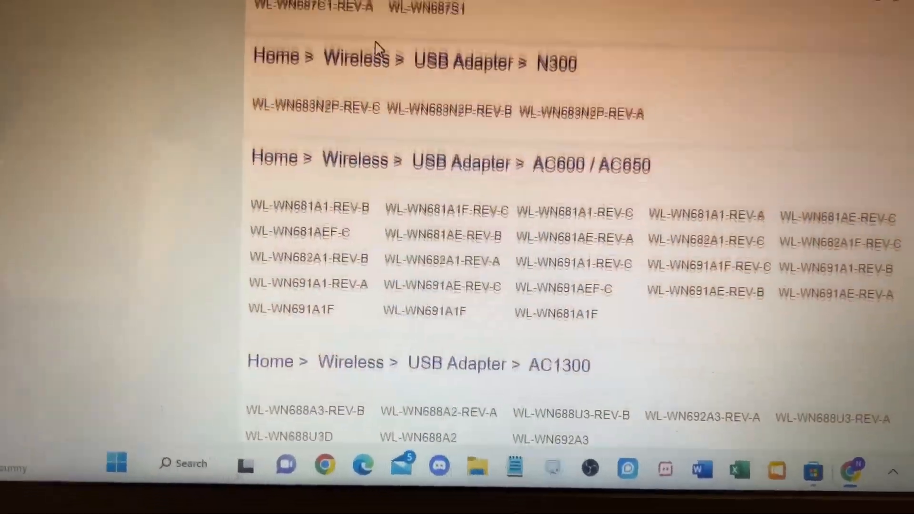
{"action": "scroll", "scroll_direction": "up", "scroll_amount": 3}
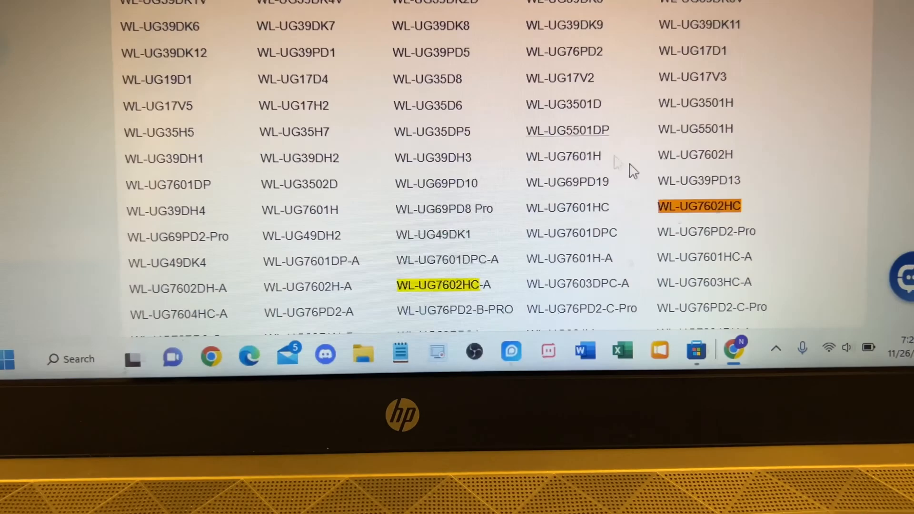
Step: Open the WL-UG7602HC page and download its Windows driver zip
{"action": "left_click", "coordinate": [699, 205]}
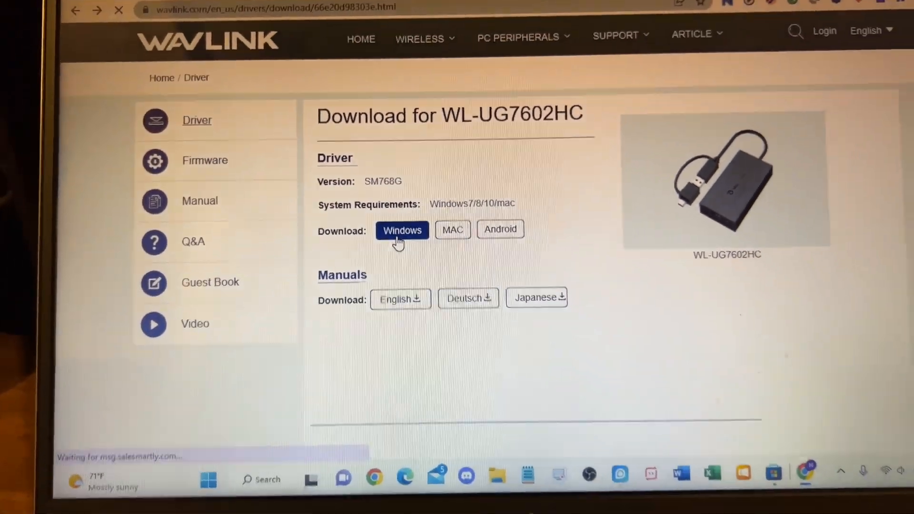
{"action": "left_click", "coordinate": [402, 230]}
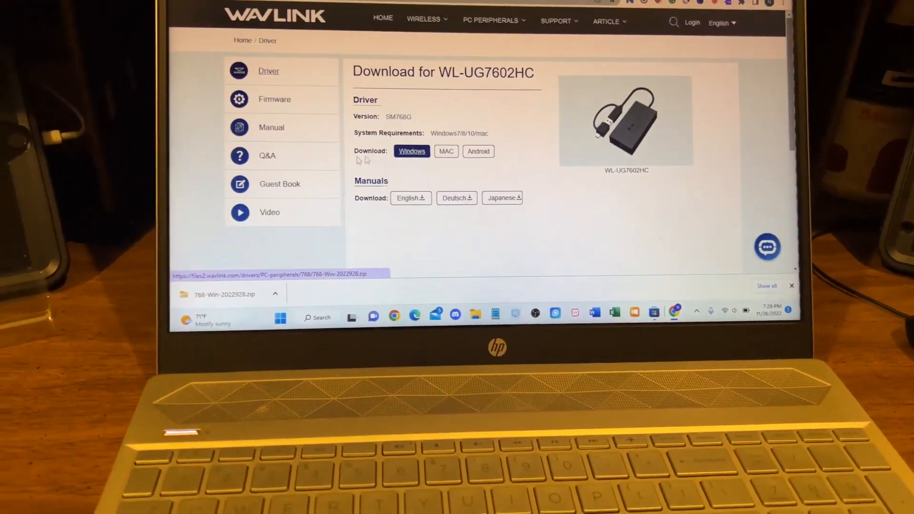
Step: Open the downloaded zip, drill into 768-Win-2022928 and the Windows package, and select SMIUSBDisplaySW.exe
{"action": "left_click", "coordinate": [227, 293]}
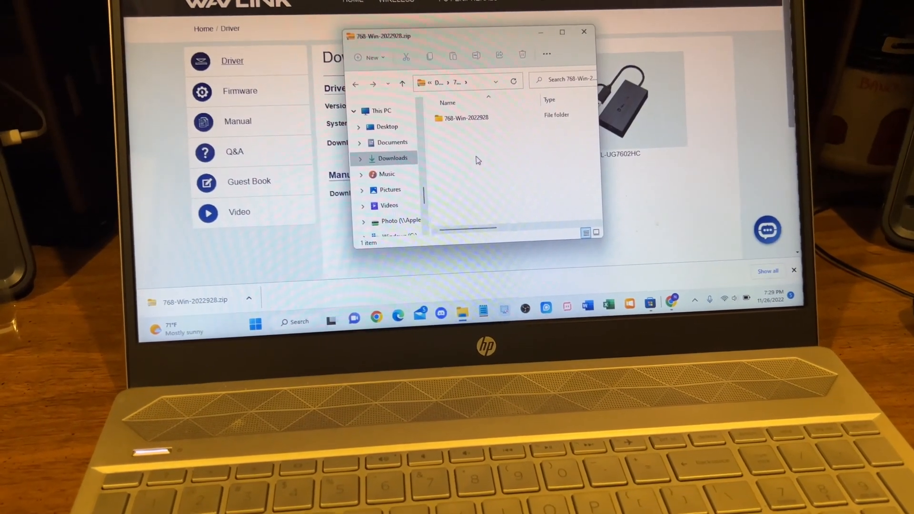
{"action": "left_click", "coordinate": [465, 117]}
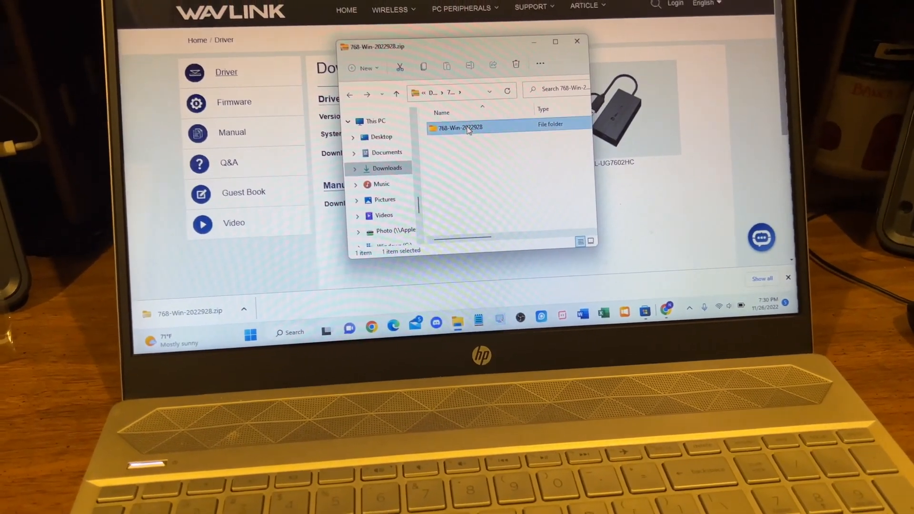
{"action": "double_click", "coordinate": [459, 127]}
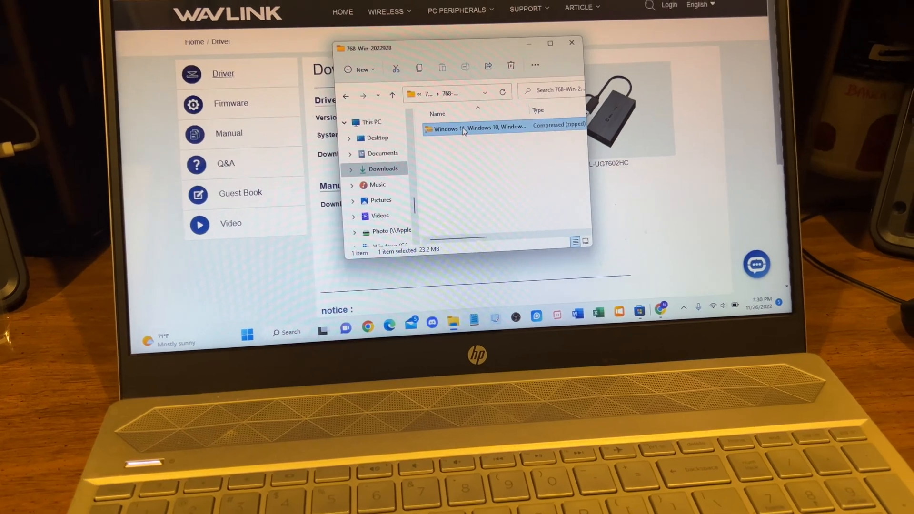
{"action": "double_click", "coordinate": [475, 127]}
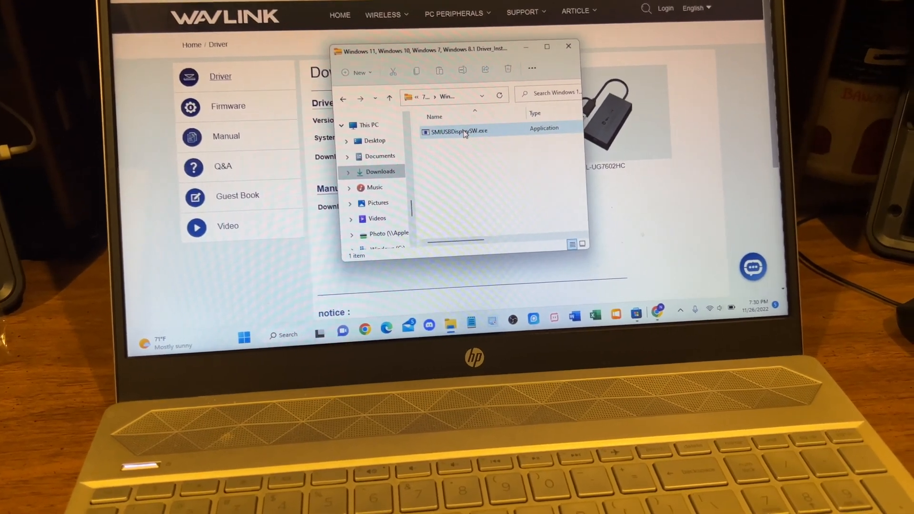
{"action": "left_click", "coordinate": [463, 135]}
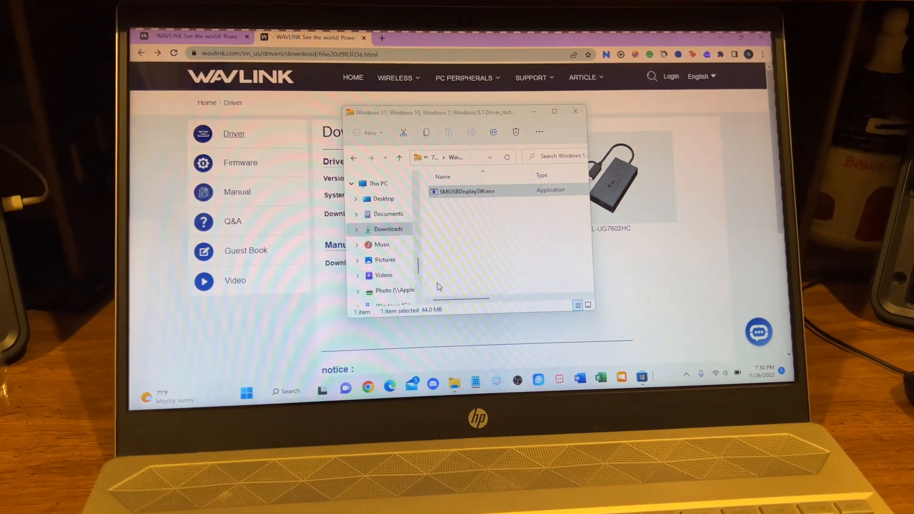
Step: Launch SMIUSBDisplaySW.exe and start the installation from the Welcome screen
{"action": "double_click", "coordinate": [465, 190]}
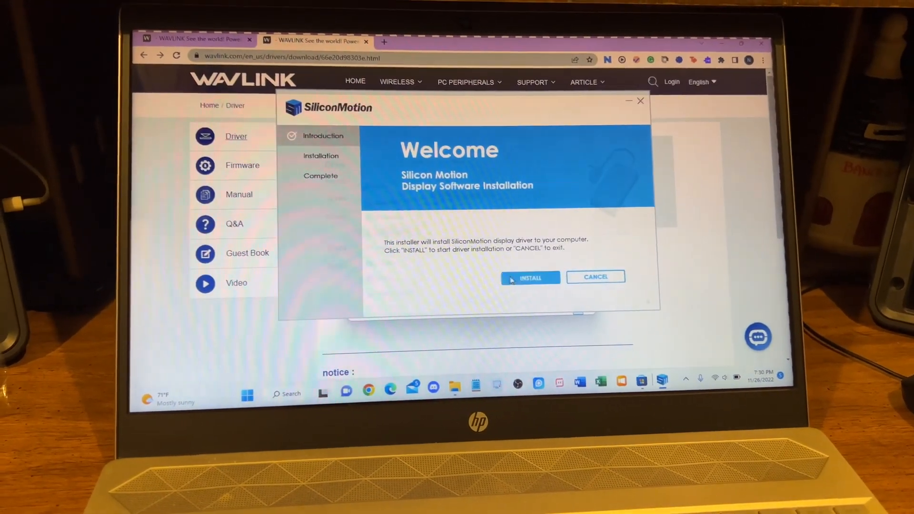
{"action": "left_click", "coordinate": [528, 277]}
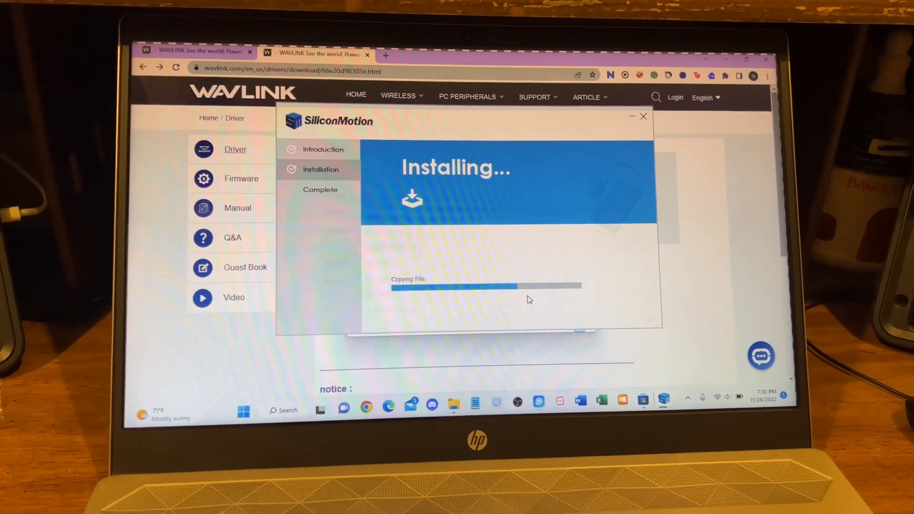